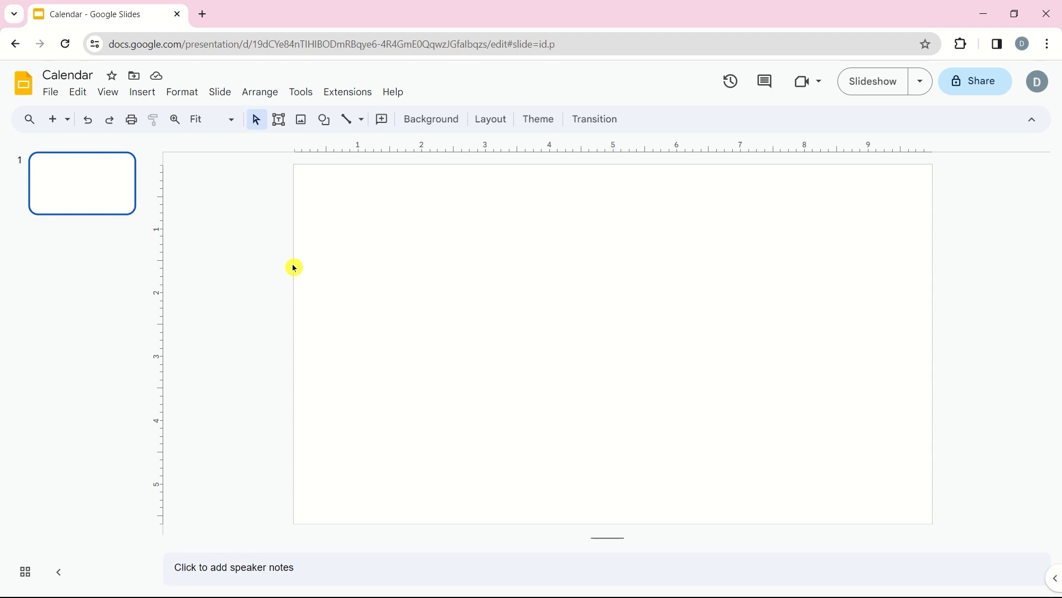
- Insert an empty 7-column by 6-row table onto the blank slide
click(142, 92)
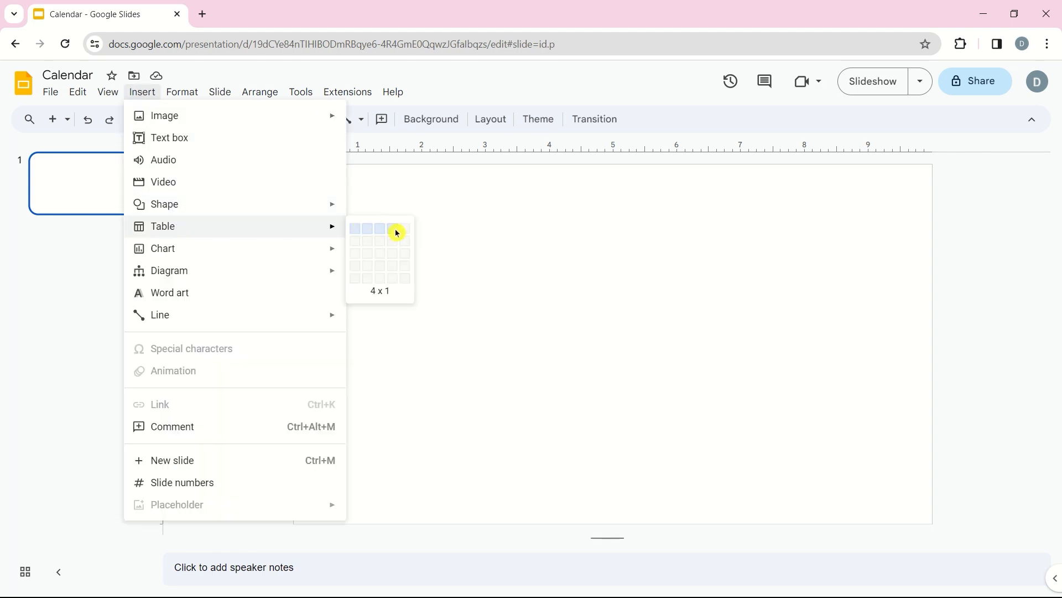
mouse_move(428, 274)
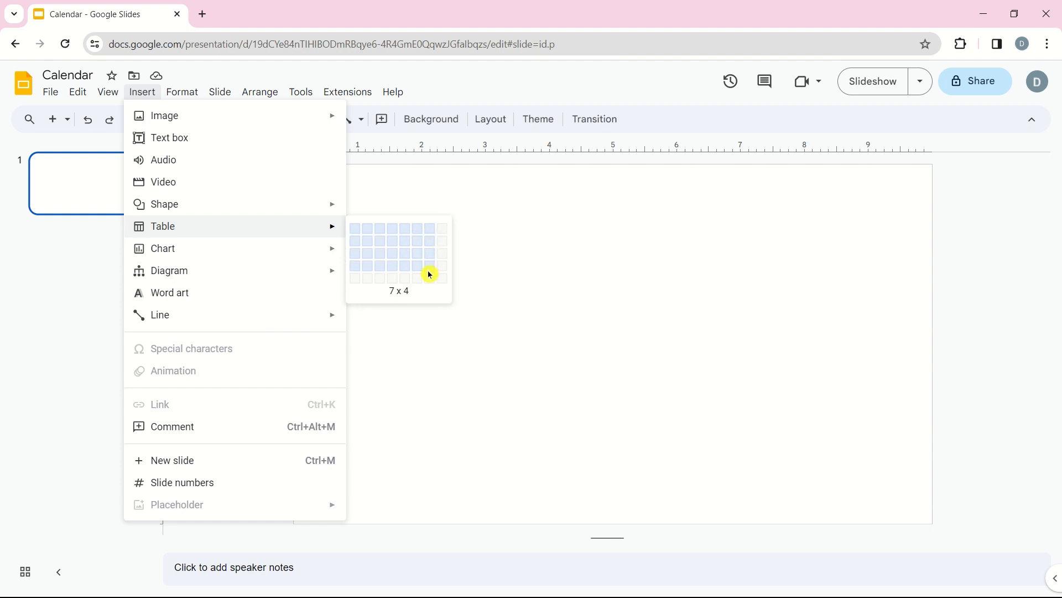
click(428, 273)
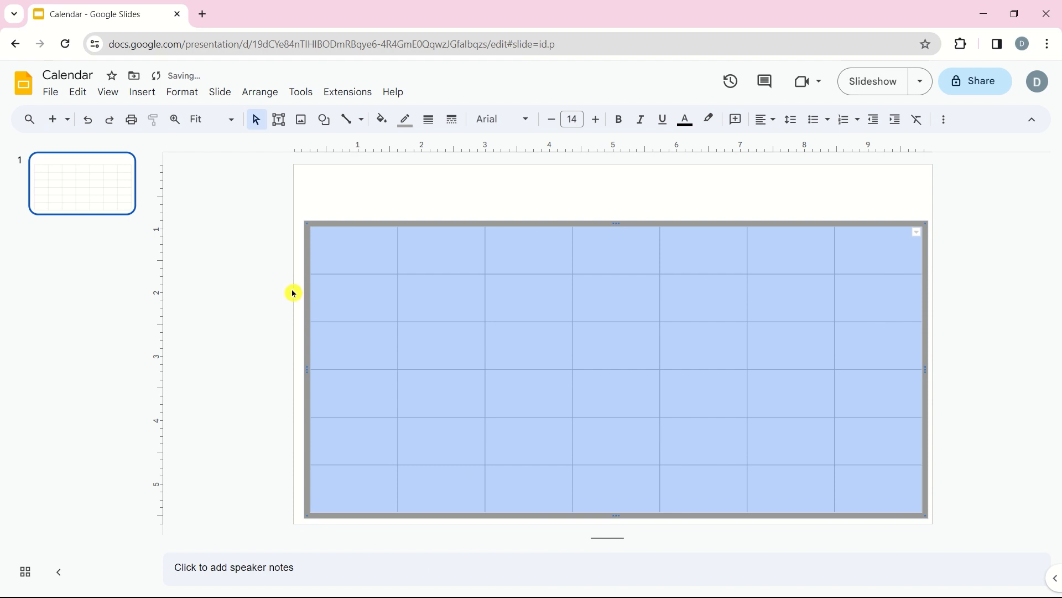
- Enter the weekday headers SUN, MON, TUE and onward across the top row
text(SUN)
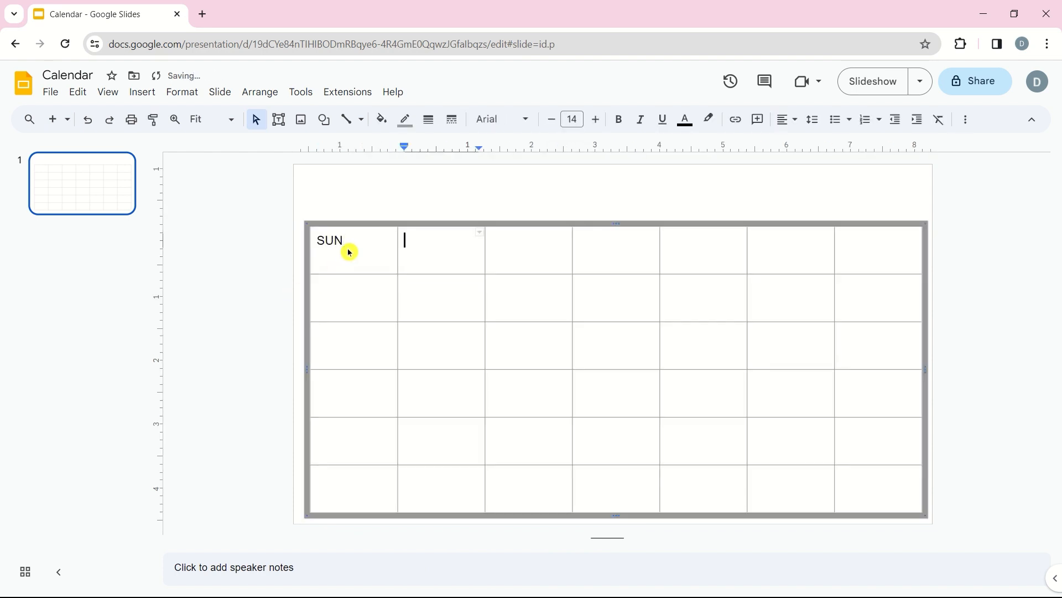
text(MON	TUE)
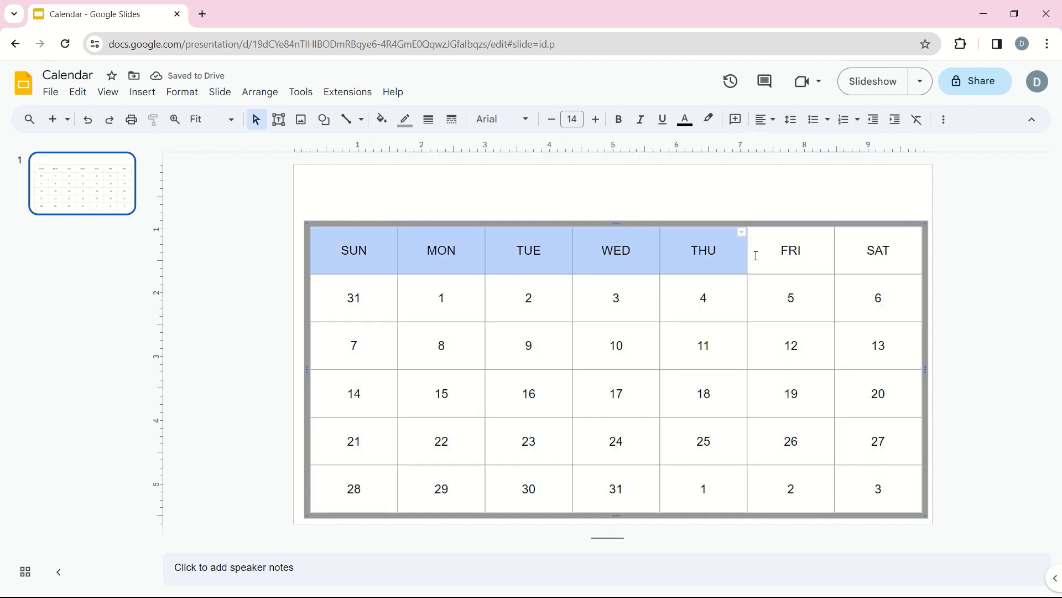
- Style the header row dark blue with bold text and shade the out-of-month date cells grey
click(381, 120)
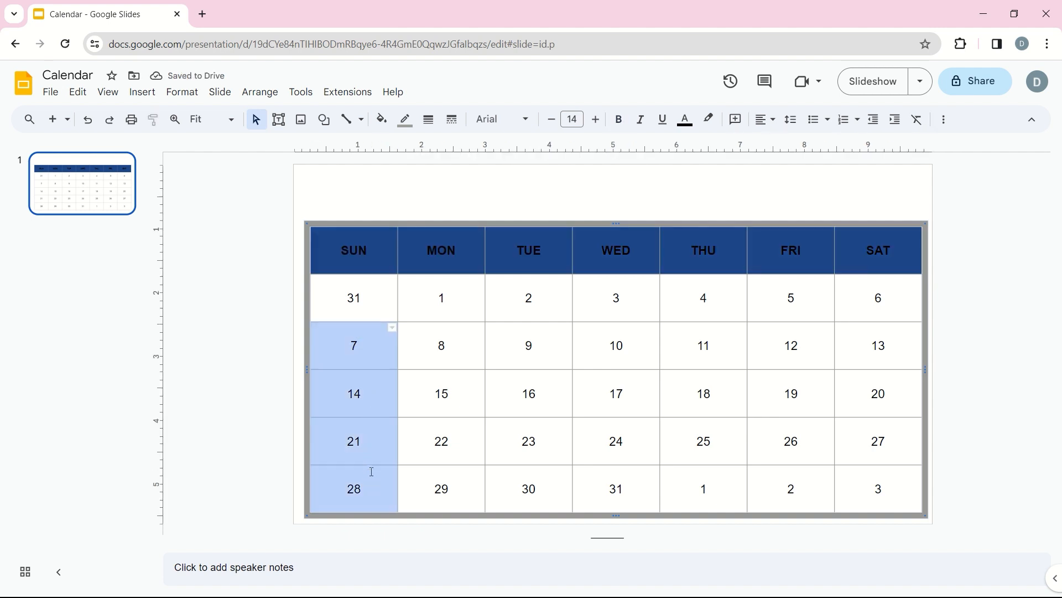
click(684, 120)
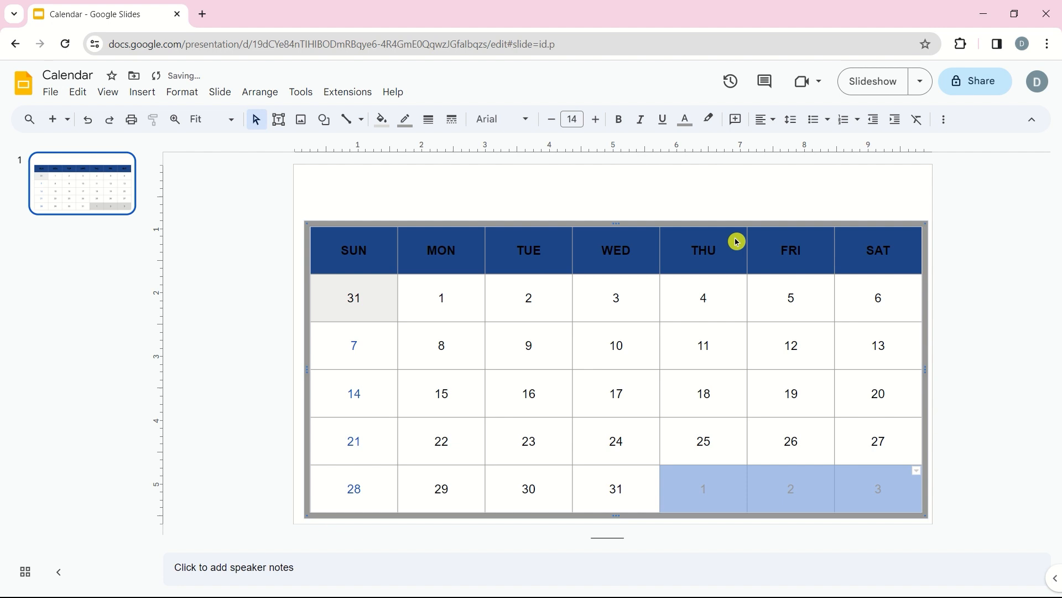
double_click(353, 298)
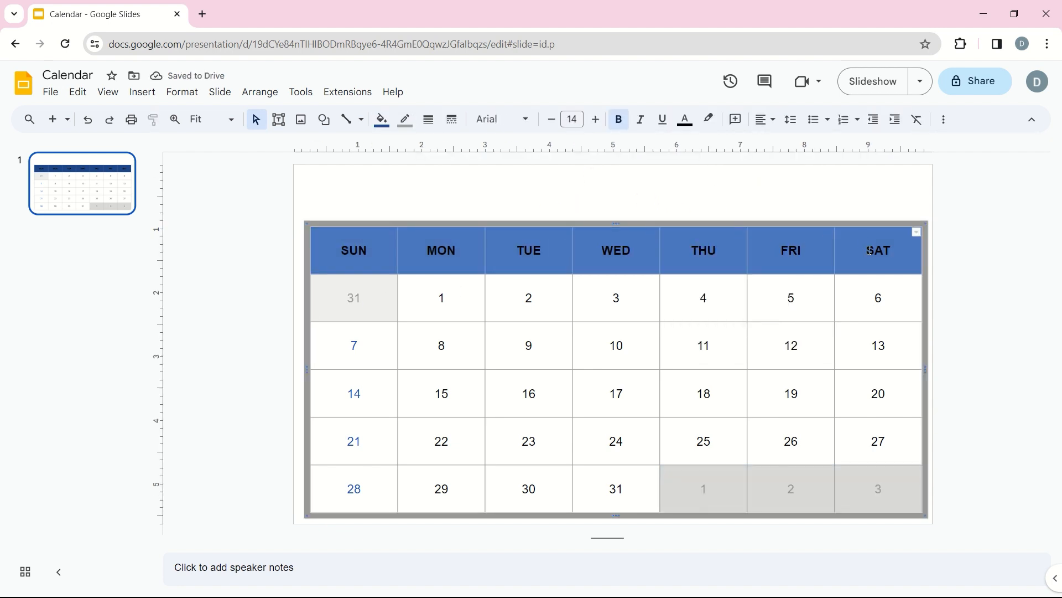
click(686, 193)
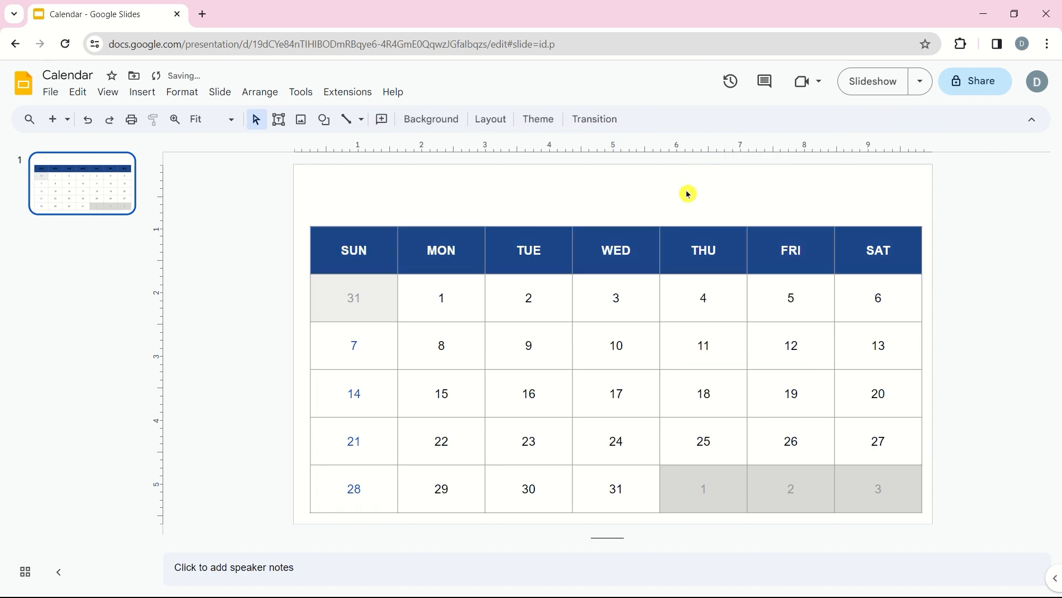
- Add a 'January 2024' word-art title and place it above the table
text(J)
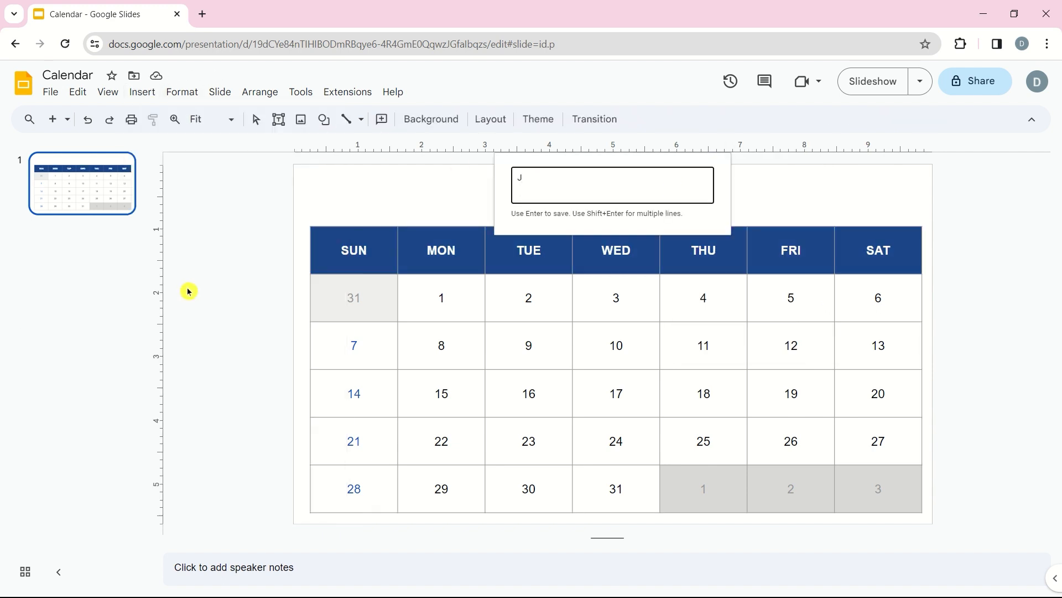
text(anuary 2024)
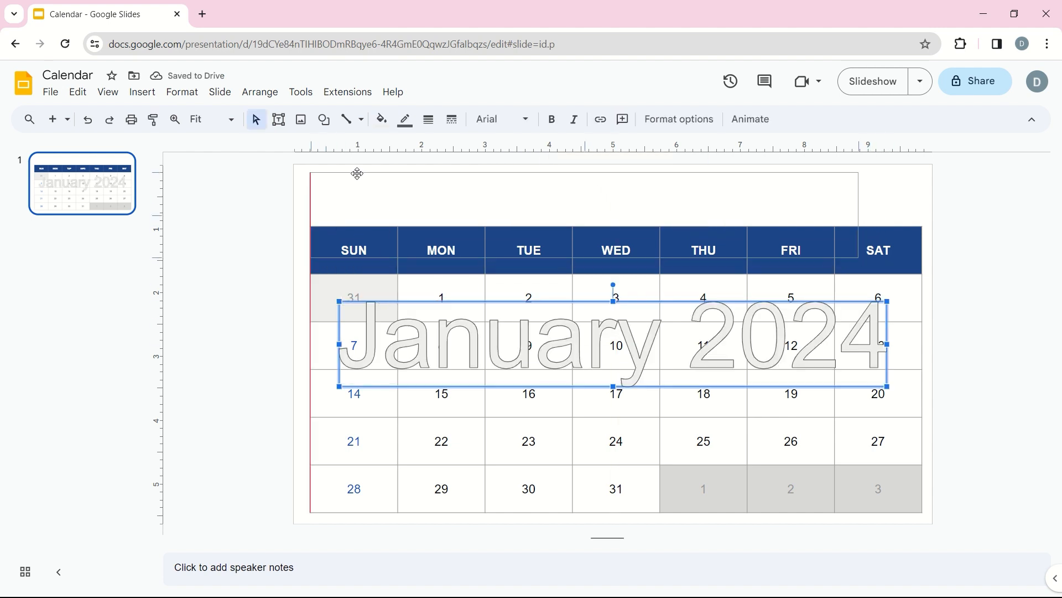
drag(610, 342, 583, 207)
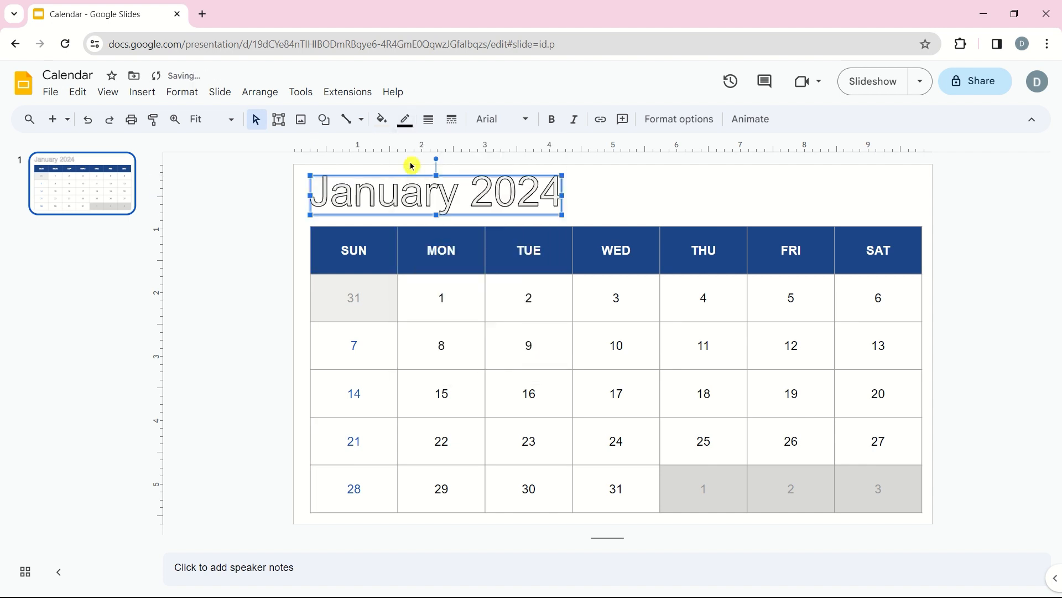
mouse_move(427, 120)
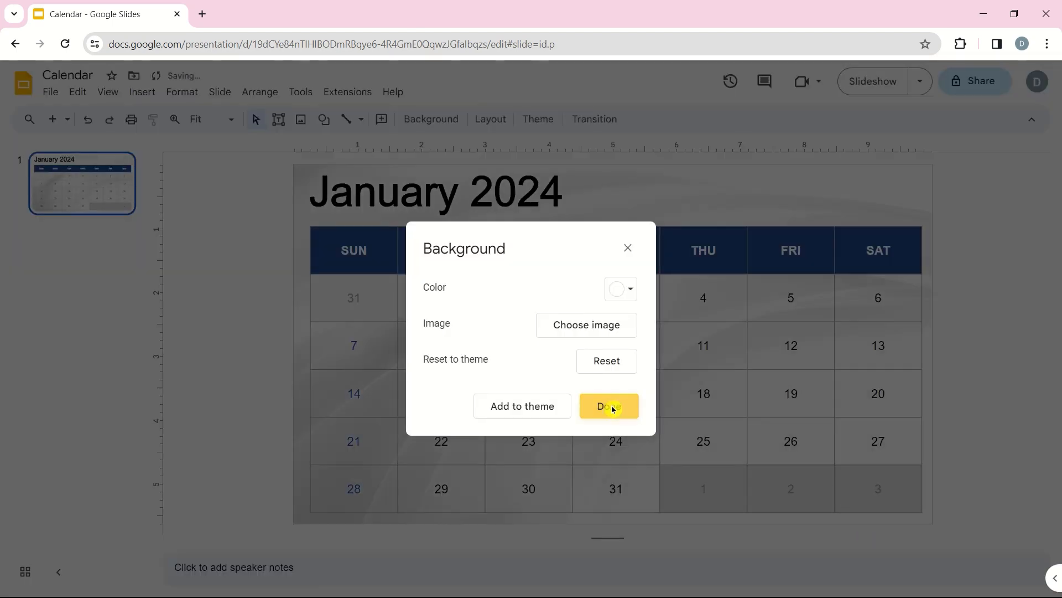
- Apply the chosen light grey wavy image as the slide background
click(607, 406)
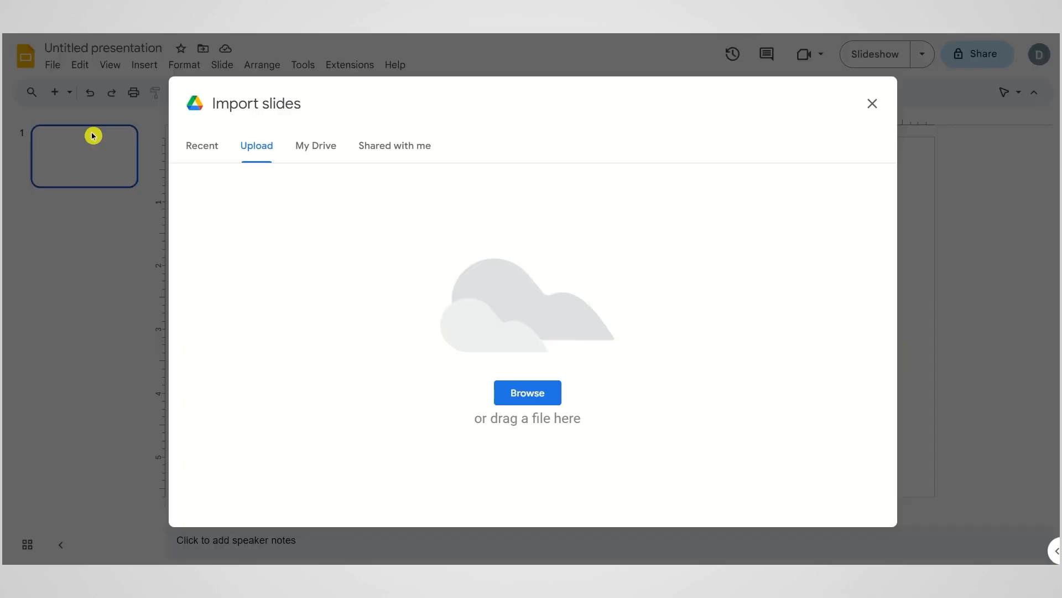
mouse_move(496, 345)
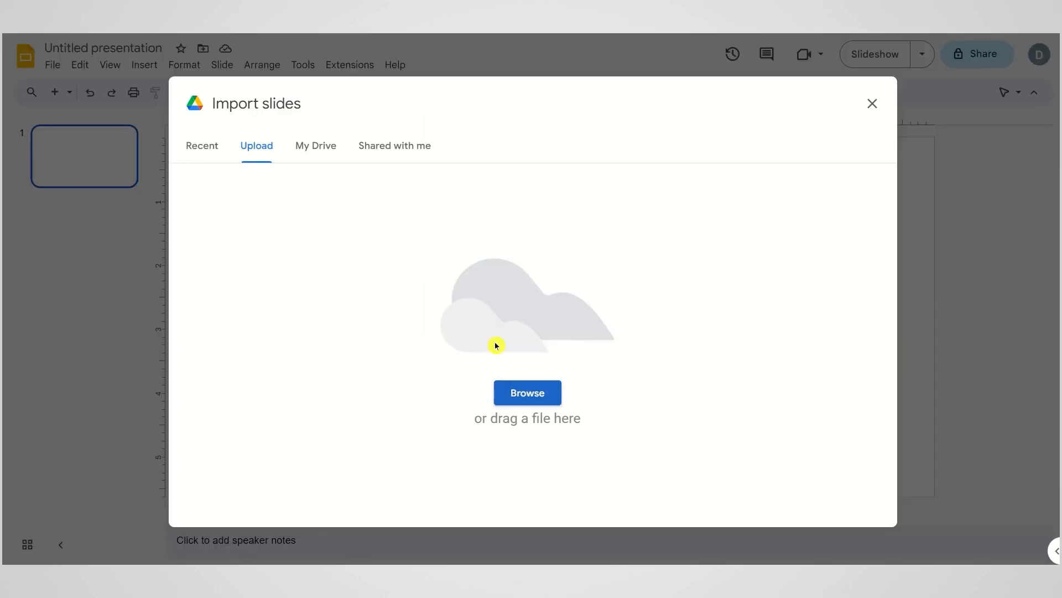
- Upload the 2024 calendar .pptx template and import all 13 of its slides
click(526, 392)
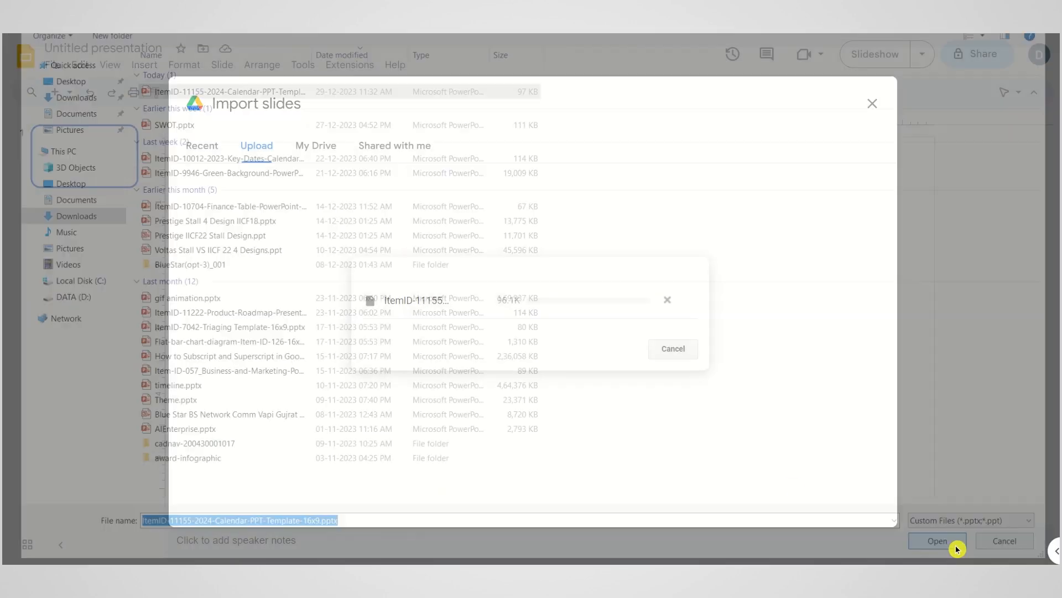
click(936, 540)
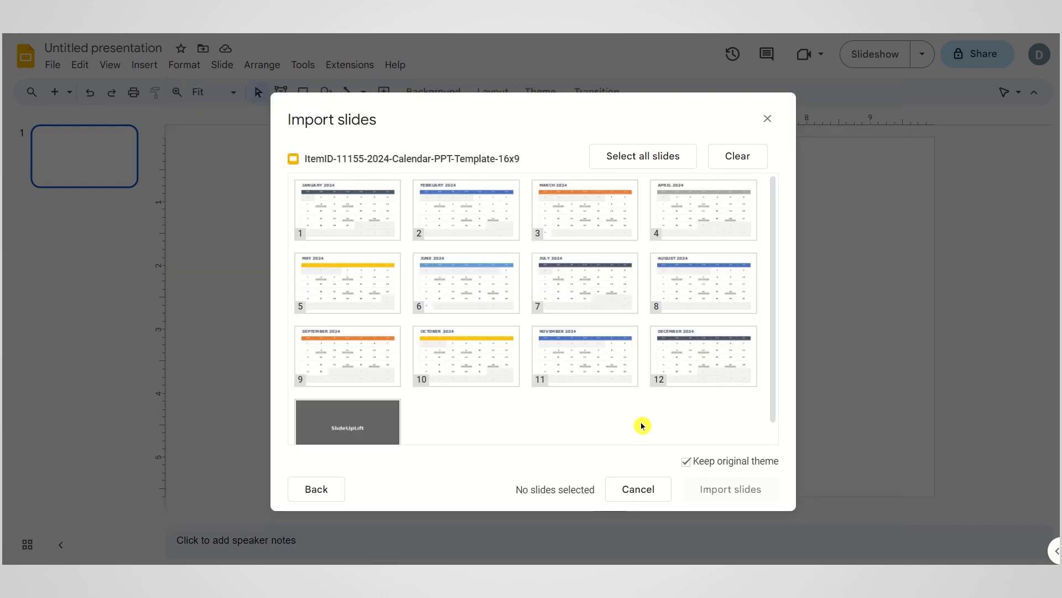
click(642, 156)
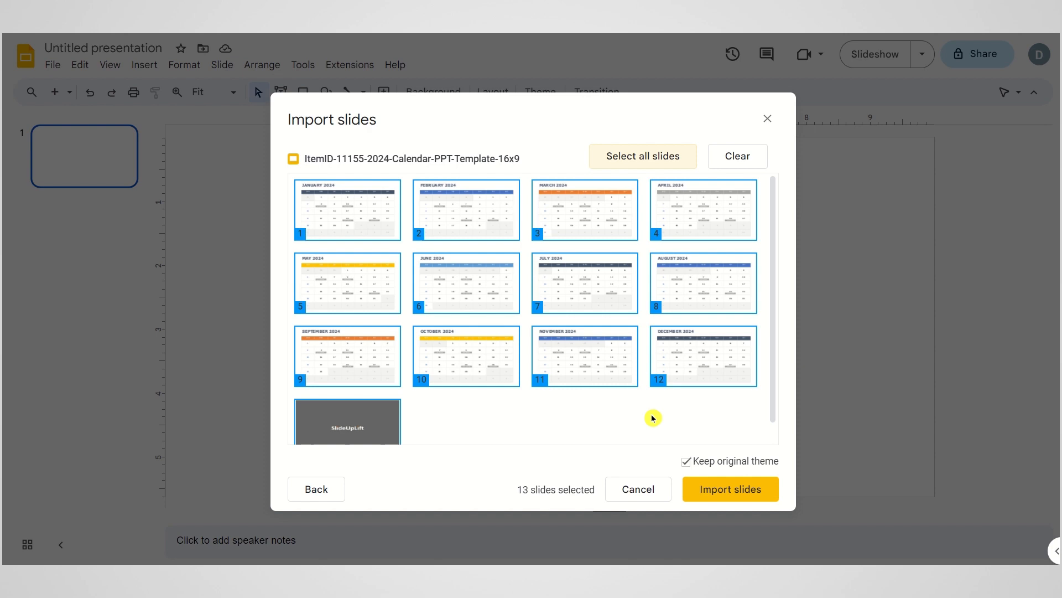
click(729, 488)
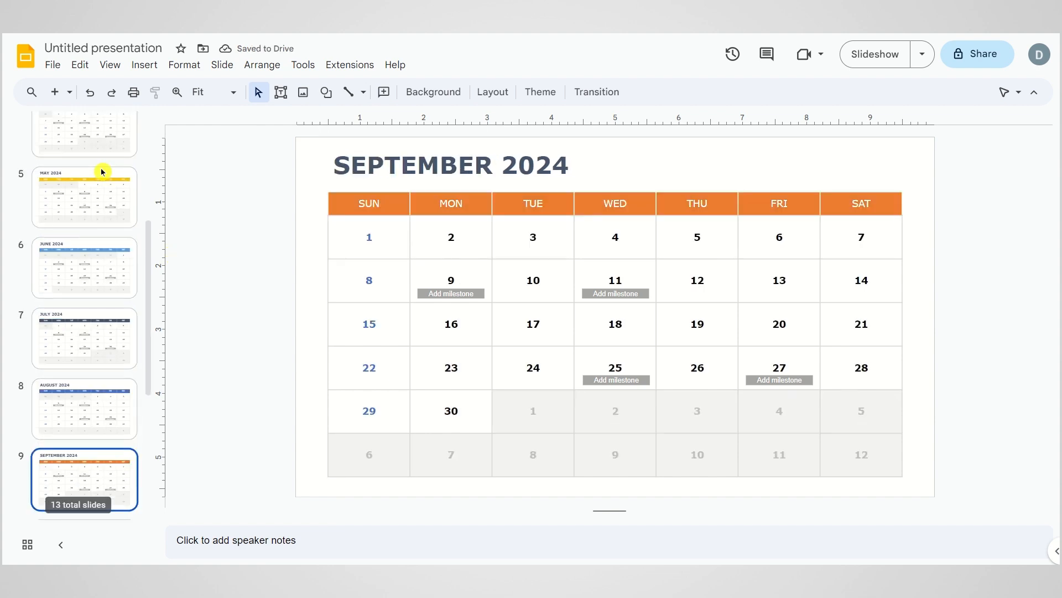
- Browse the imported slides down to the final SlideUpLift branding slide
click(85, 484)
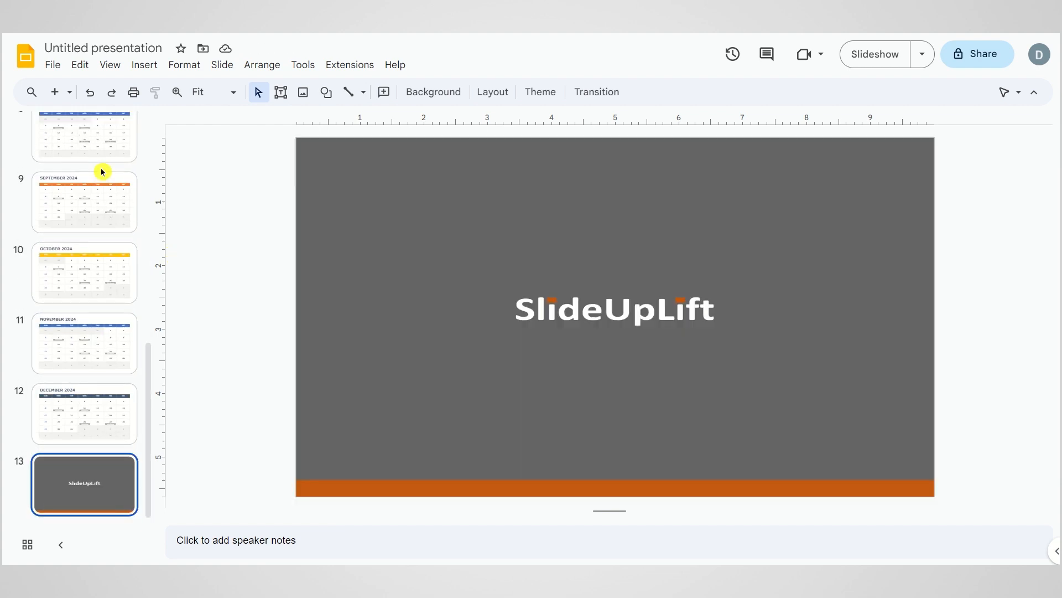